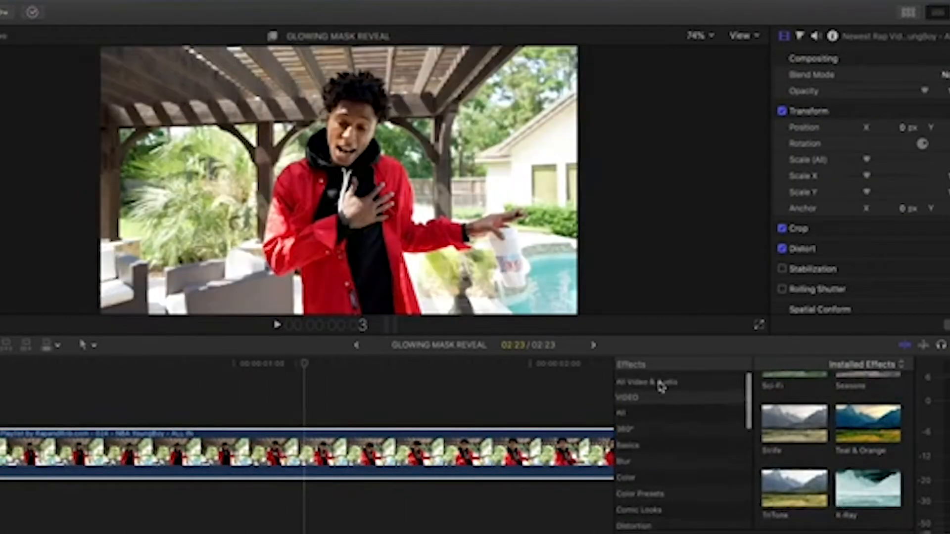
Apply the inverted black-and-white effect to the rapper clip and lower its Master saturation.
double_click(869, 485)
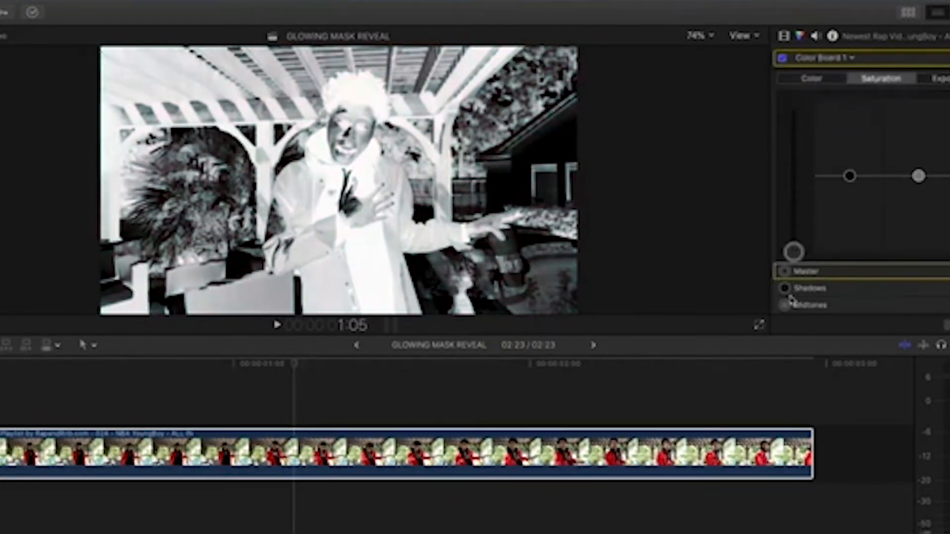
drag(794, 251, 794, 176)
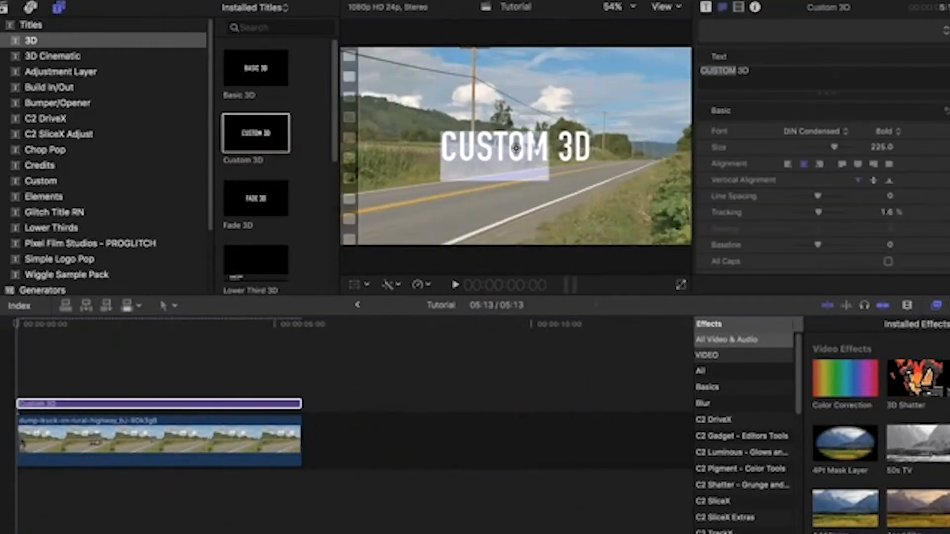
Add the Custom 3D title over the road footage, then preview the pink donut clip.
text(PRIME)
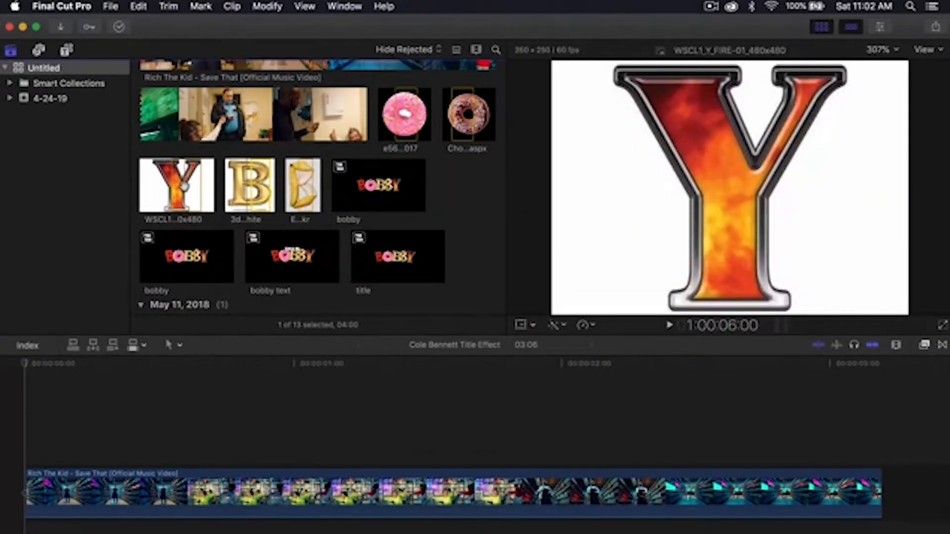
click(405, 114)
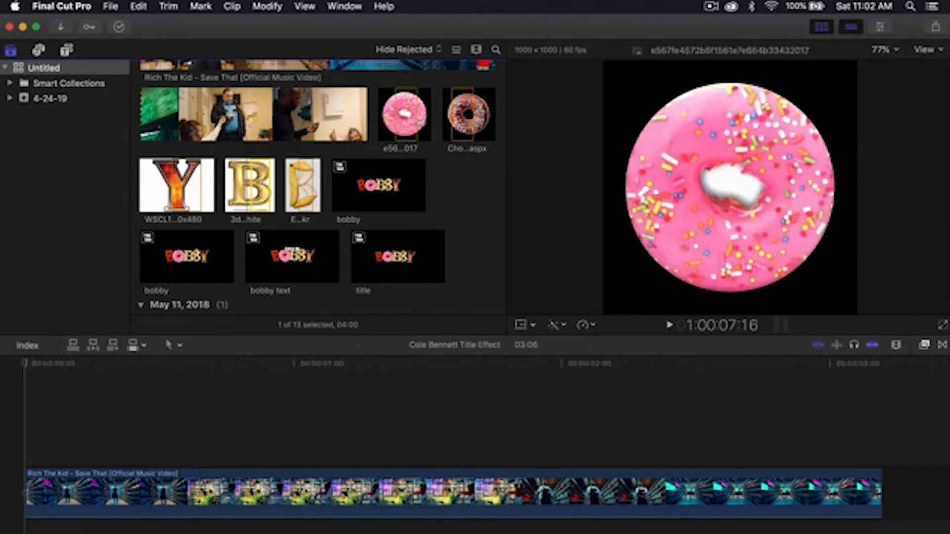